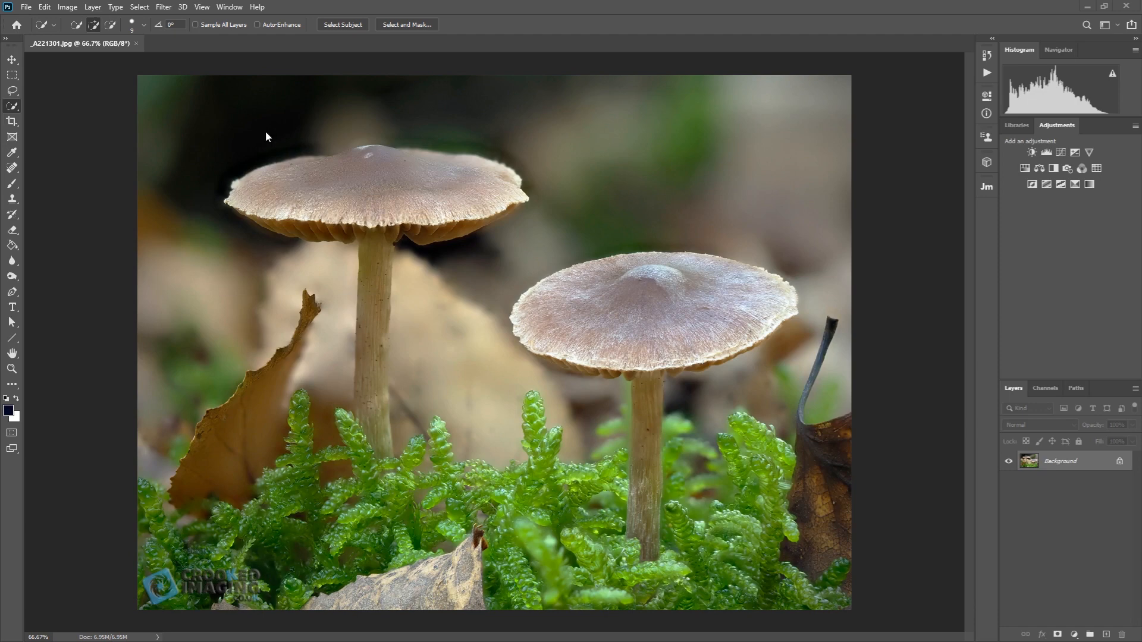
pyautogui.moveTo(262, 107)
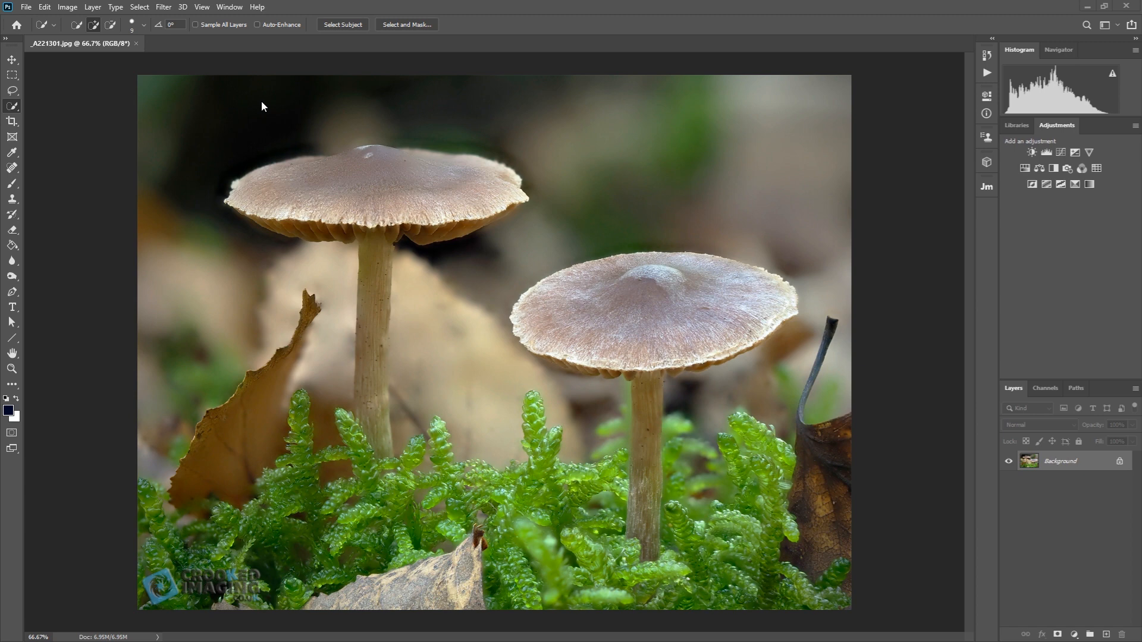
pyautogui.moveTo(11, 106)
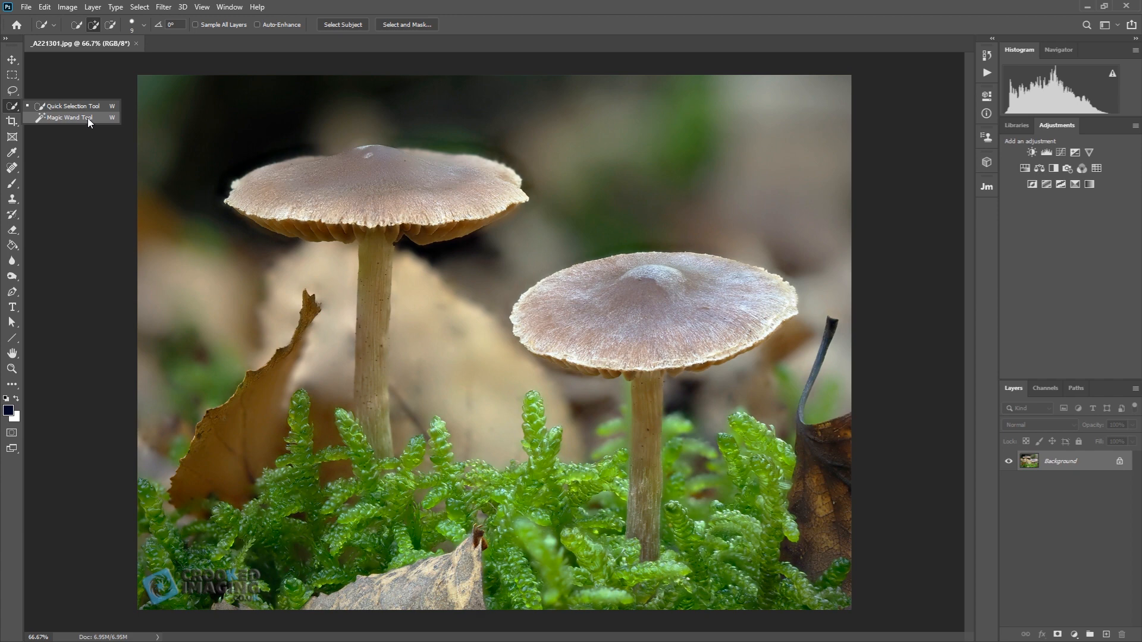
pyautogui.moveTo(69, 106)
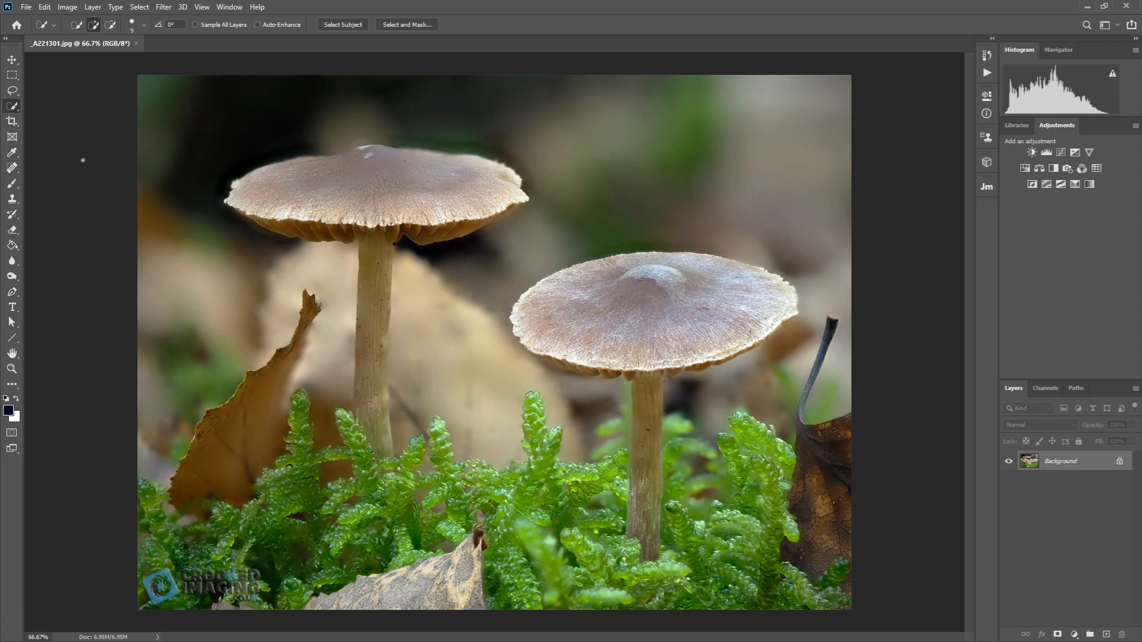
pyautogui.moveTo(74, 121)
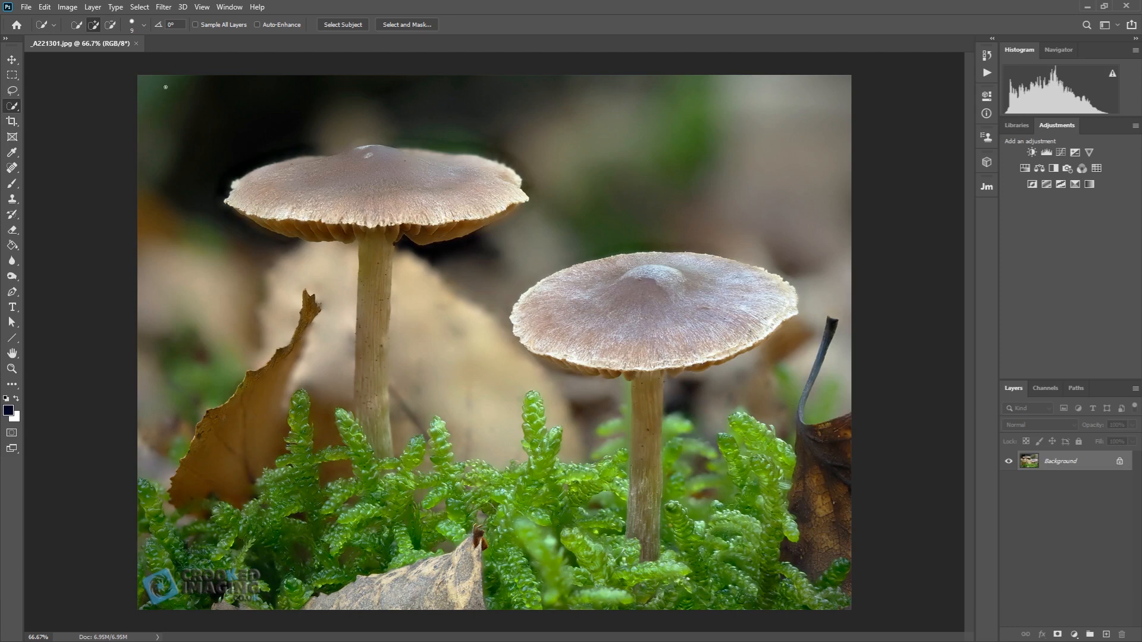
# Open the Edit menu to reach the Toolbar customization command
pyautogui.click(45, 7)
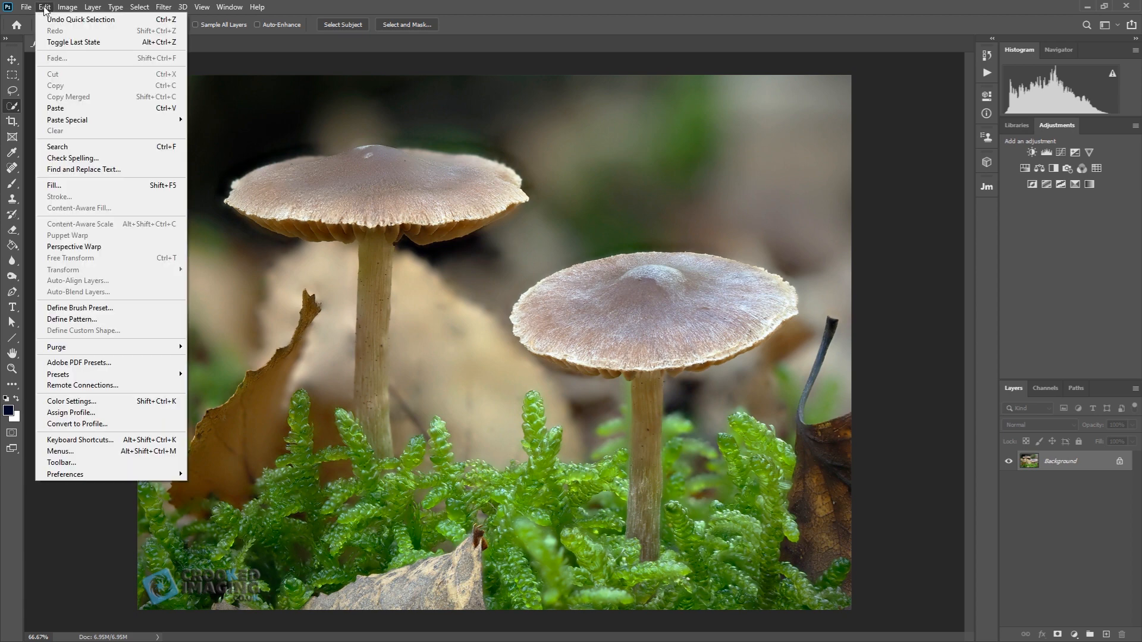
pyautogui.moveTo(71, 402)
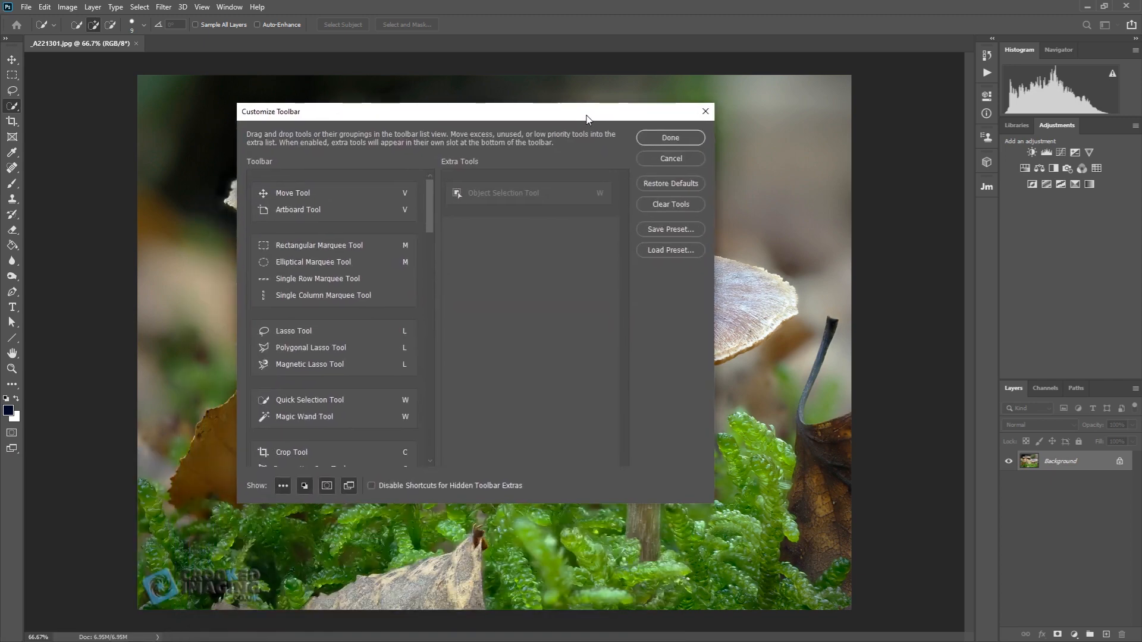
pyautogui.moveTo(606, 143)
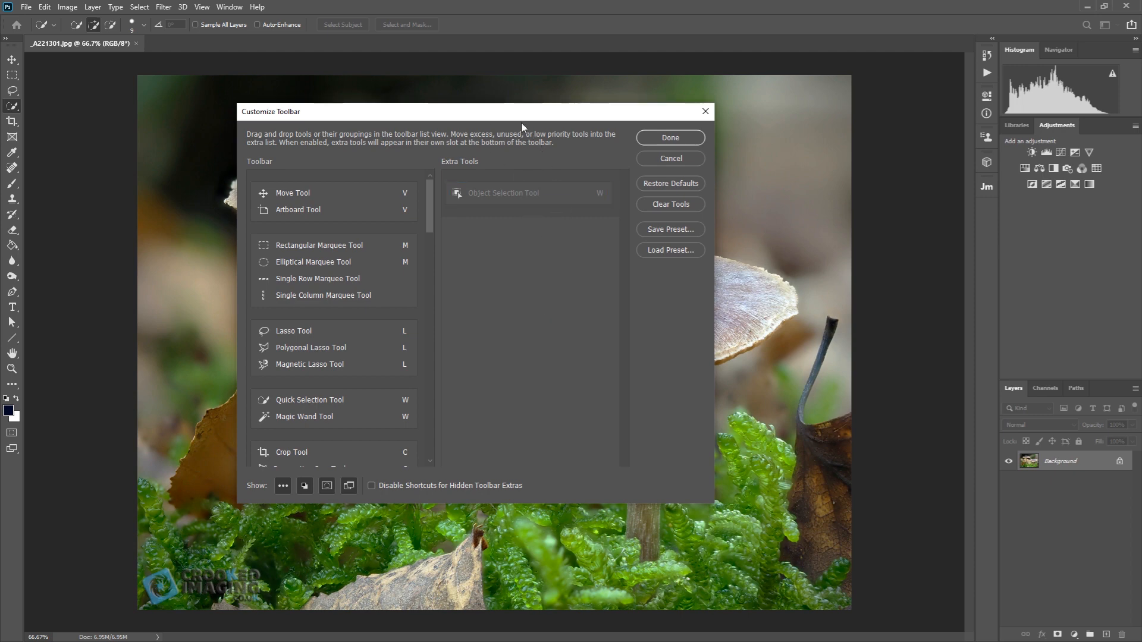
pyautogui.moveTo(522, 113)
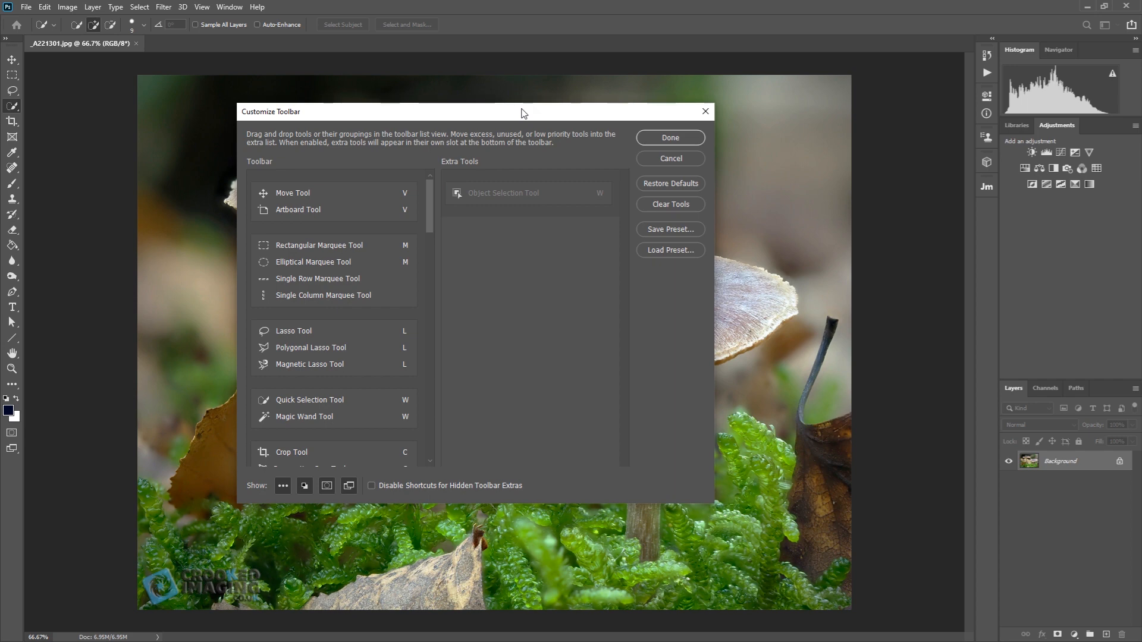
pyautogui.moveTo(523, 144)
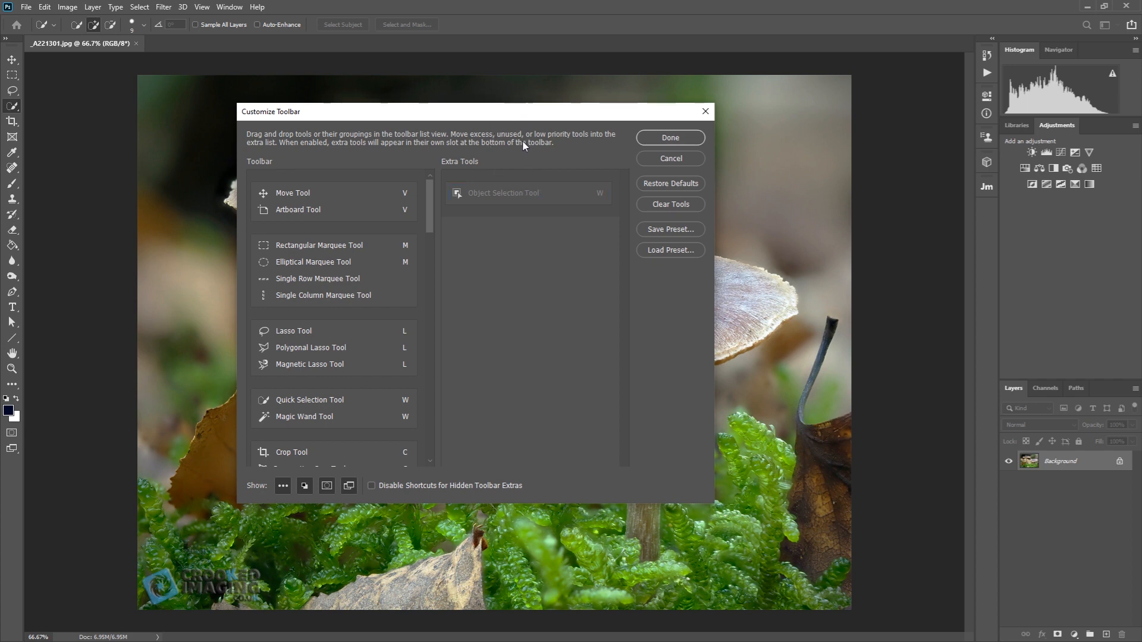
pyautogui.moveTo(583, 121)
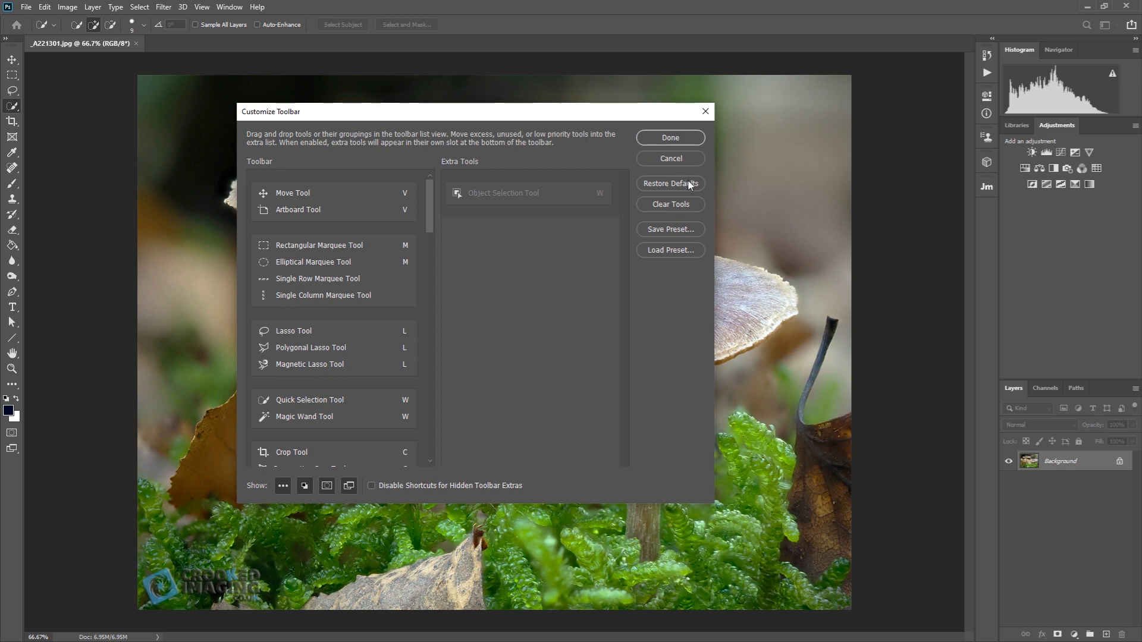
pyautogui.moveTo(637, 121)
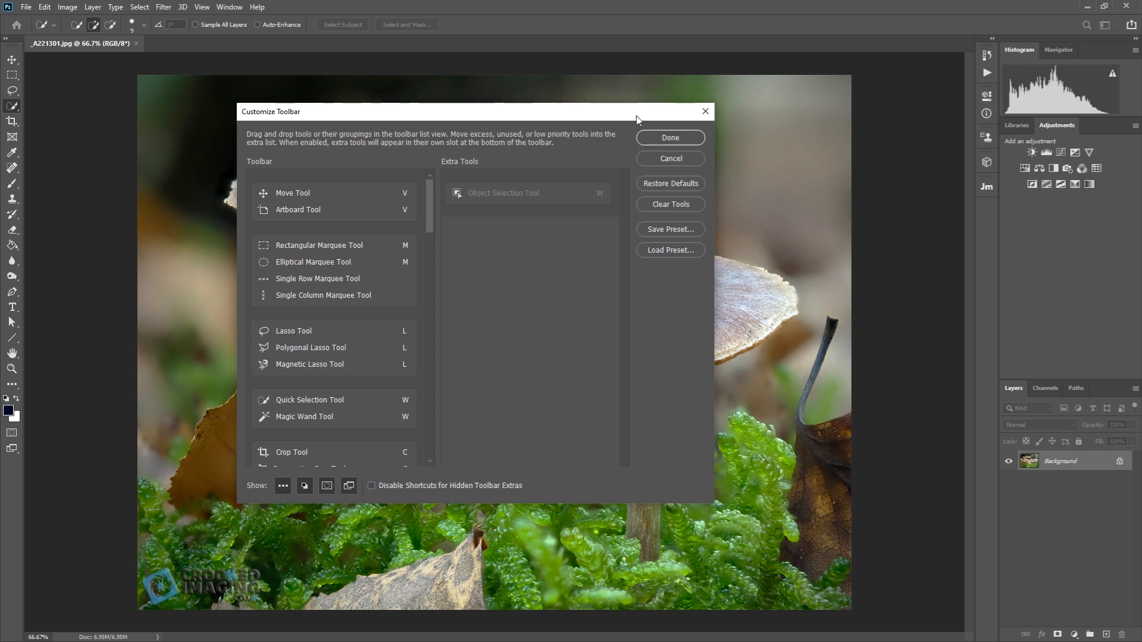
pyautogui.moveTo(673, 188)
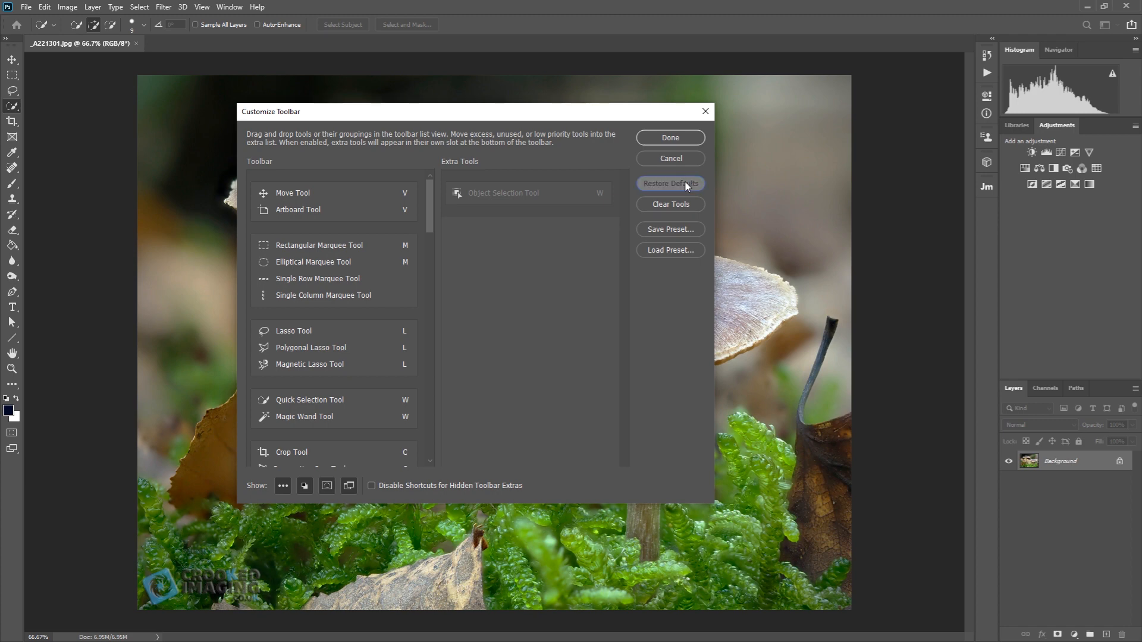
# Restore the default toolbar layout in Customize Toolbar and confirm with Done
pyautogui.click(669, 183)
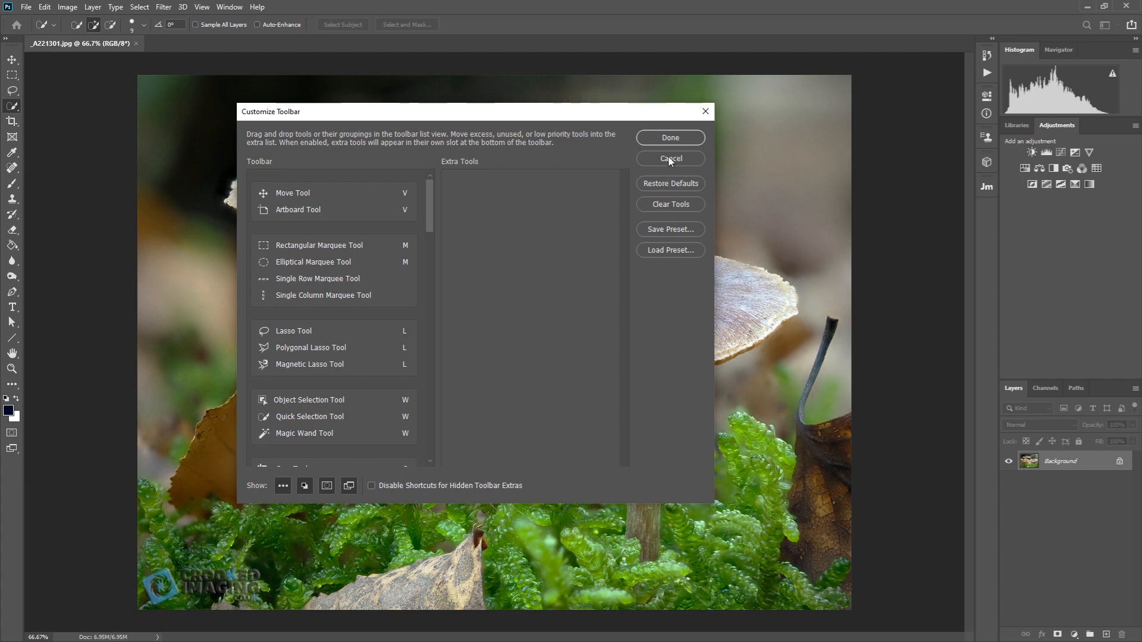
pyautogui.click(668, 159)
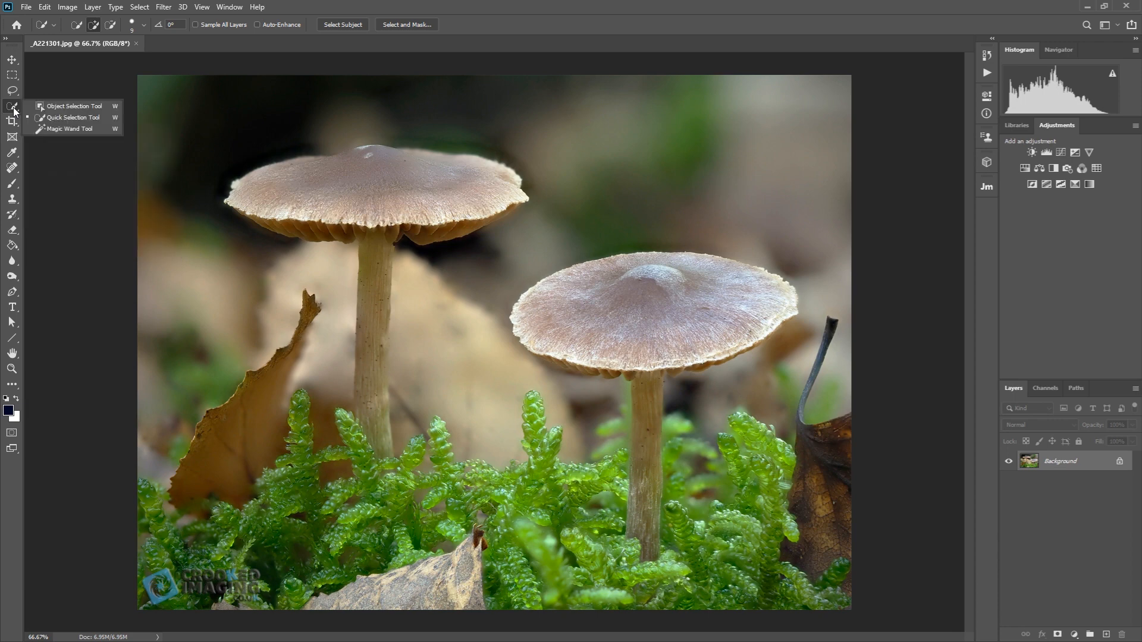
pyautogui.moveTo(71, 106)
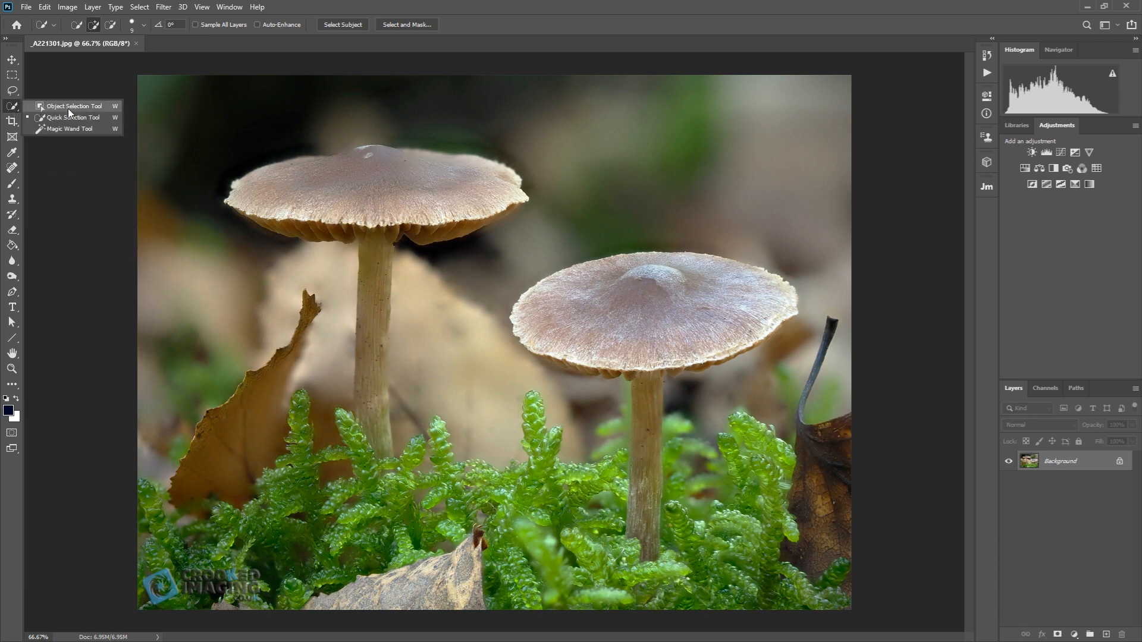
# Choose the Object Selection Tool from the selection tool flyout
pyautogui.click(73, 106)
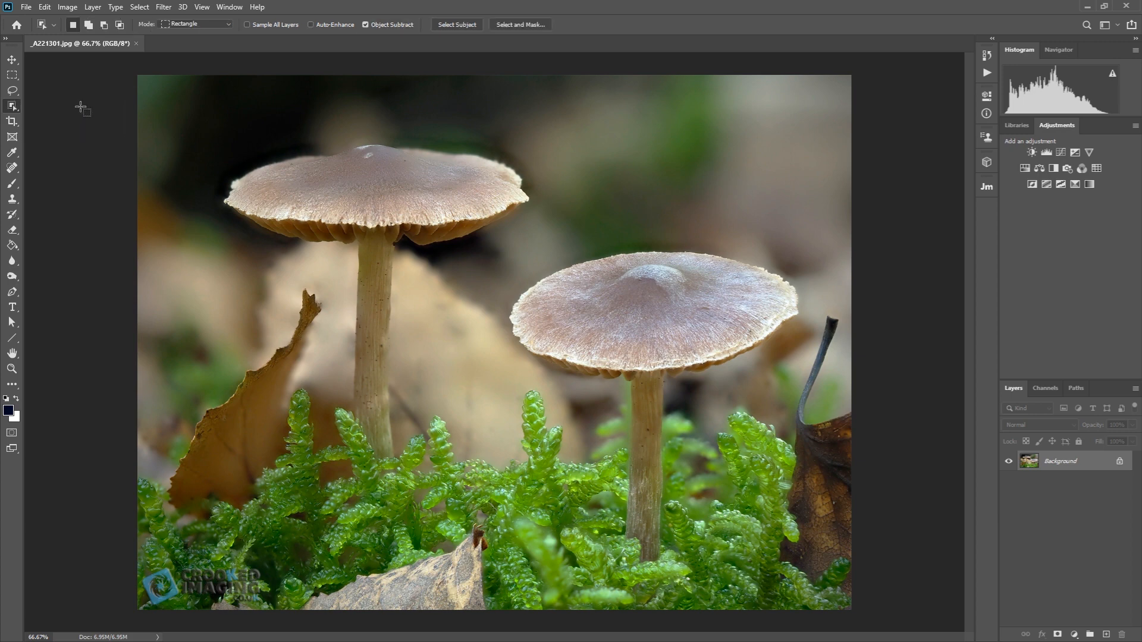
pyautogui.moveTo(244, 121)
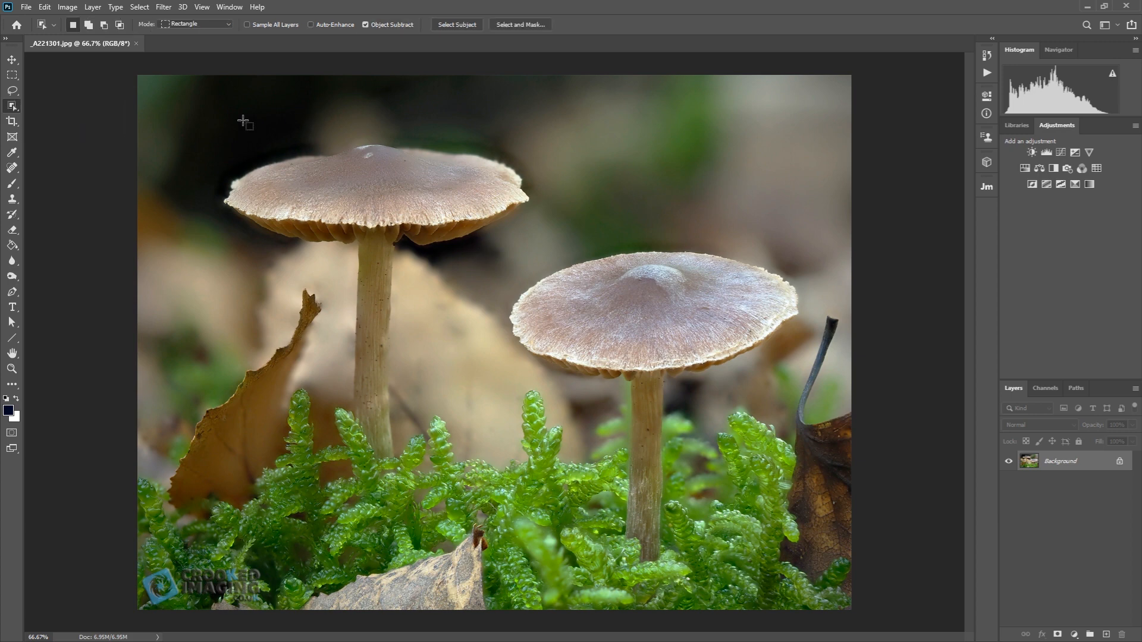
pyautogui.moveTo(204, 105)
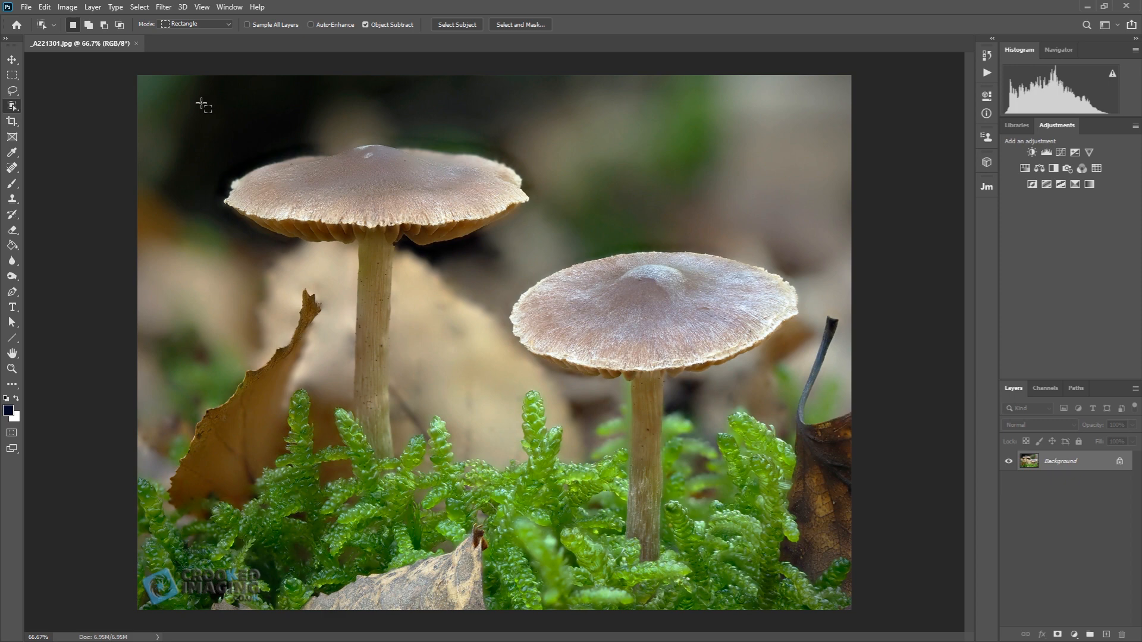
pyautogui.moveTo(495, 202)
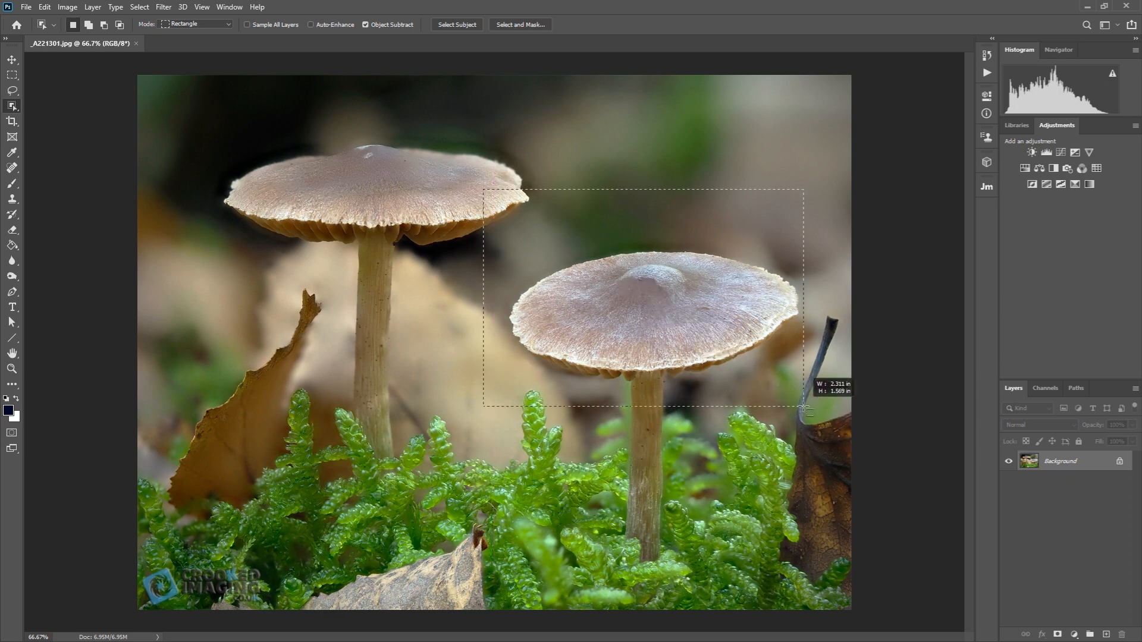
# Drag a rectangle around the right mushroom cap to select it
pyautogui.moveTo(804, 407); pyautogui.dragTo(821, 410)
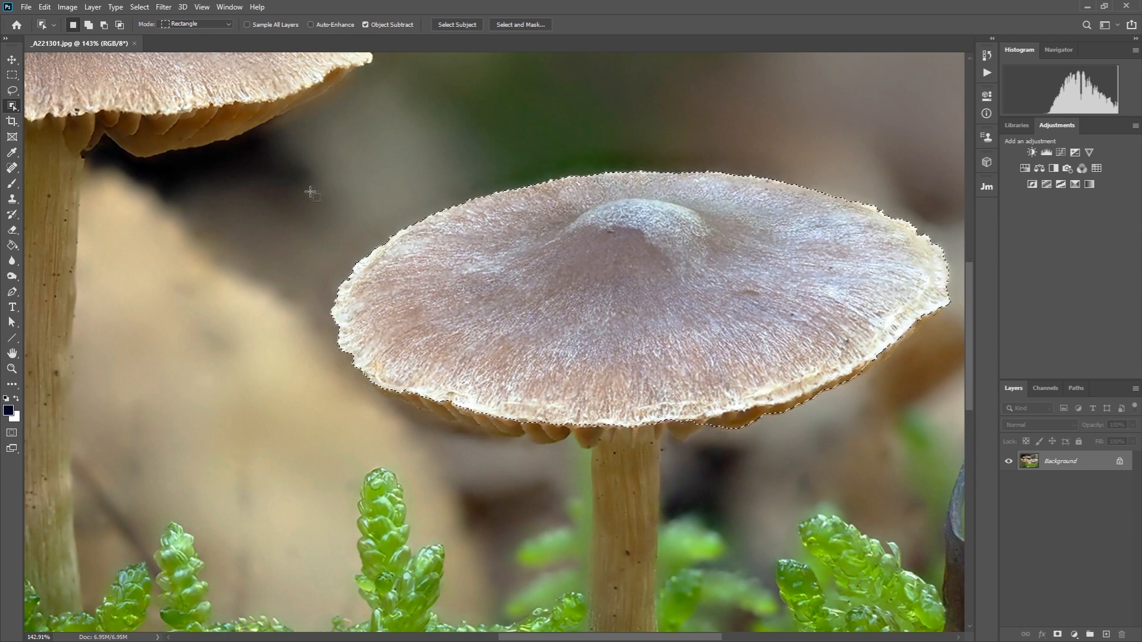
# Drag the selected cap leftward with the Move Tool, leaving a white gap
pyautogui.click(12, 59)
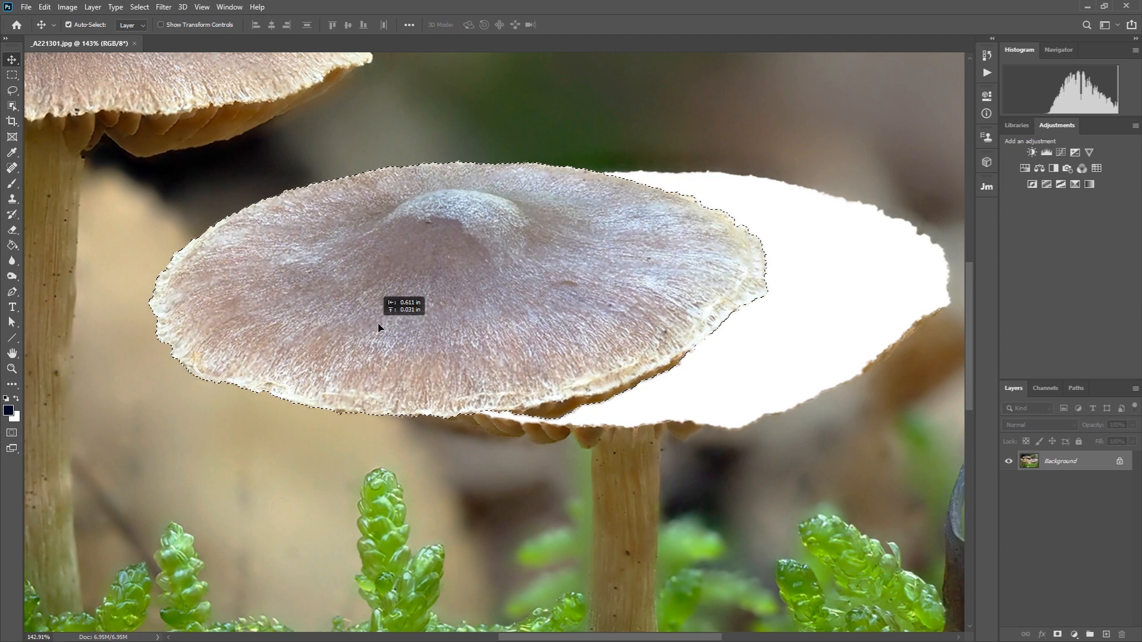
pyautogui.moveTo(379, 328); pyautogui.dragTo(425, 319)
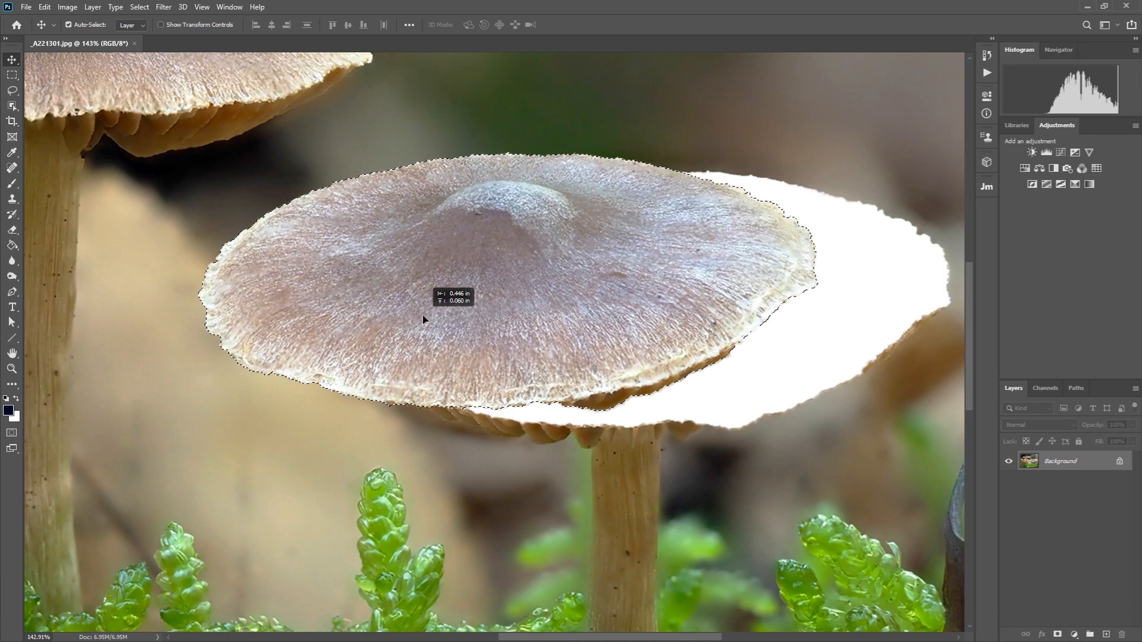
pyautogui.moveTo(425, 321); pyautogui.dragTo(467, 318)
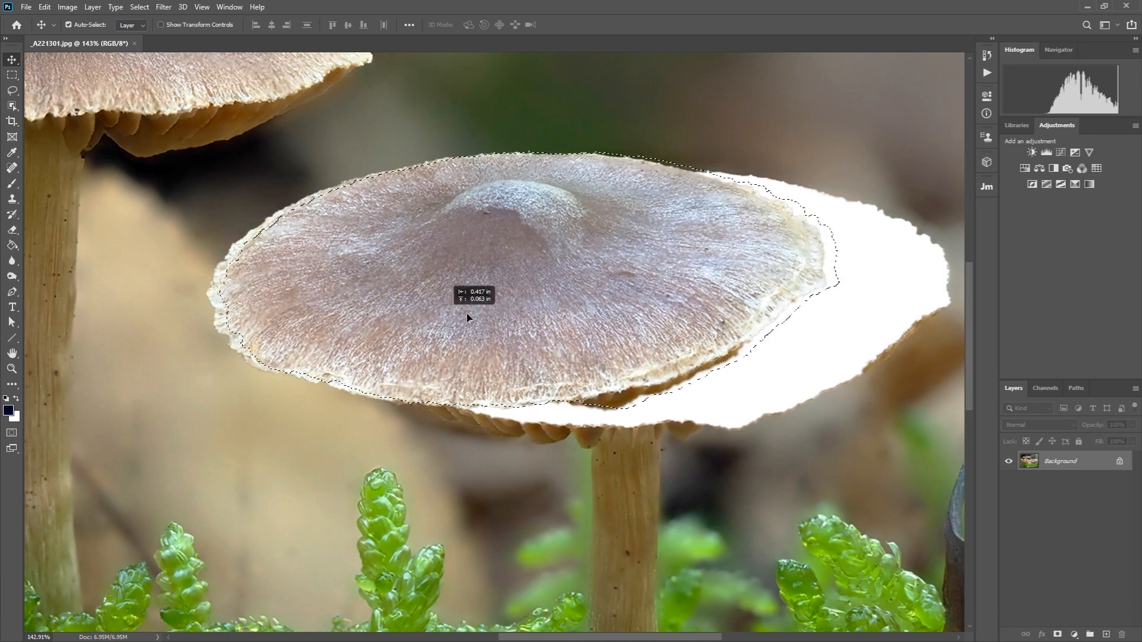